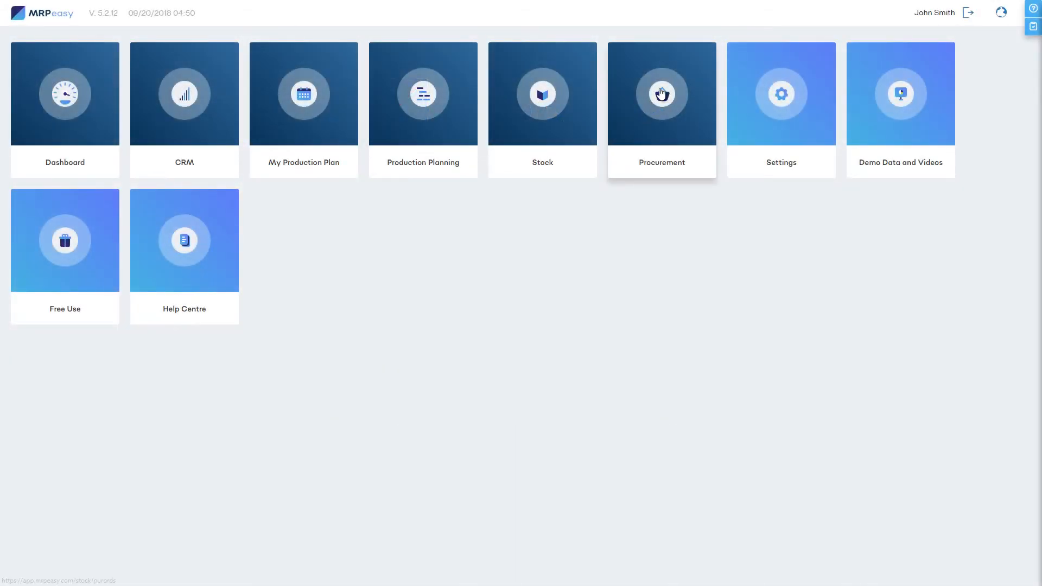
- Filter the Procurement purchase orders list to New PO status, leaving PO-00004 and PO-00003
{"action": "left_click", "coordinate": [661, 93]}
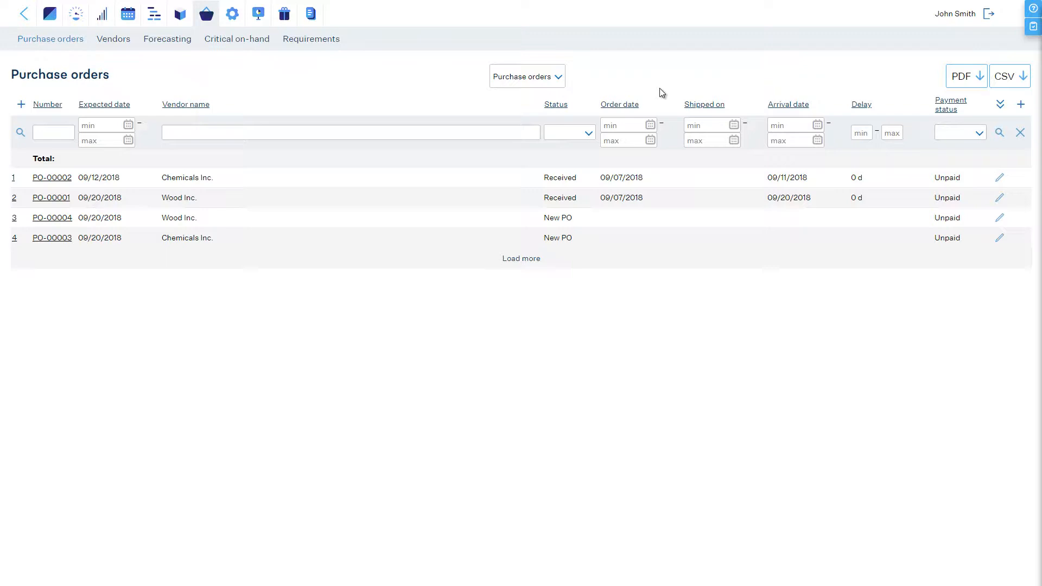
{"action": "mouse_move", "coordinate": [663, 91]}
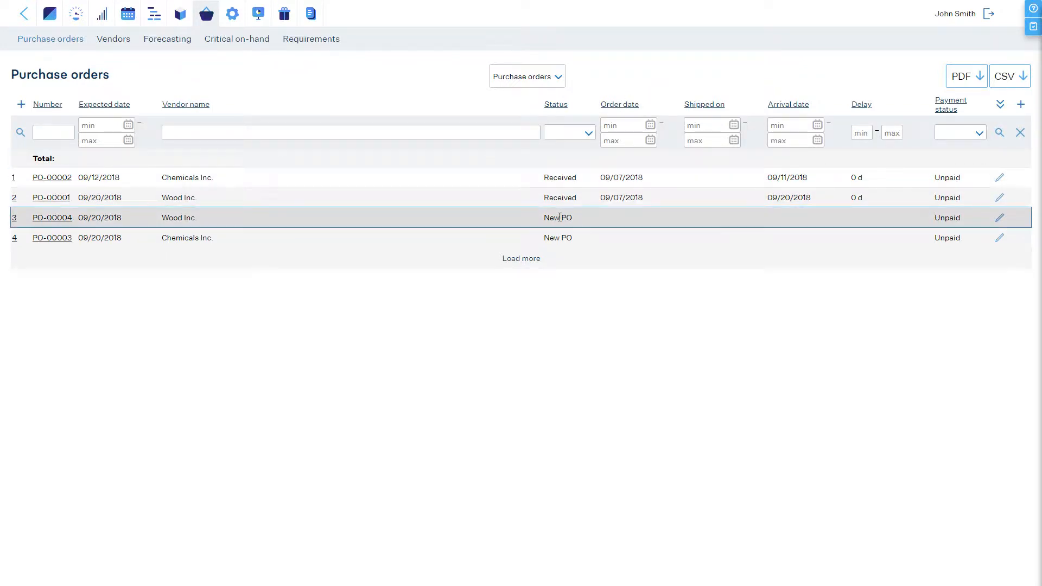
{"action": "left_click", "coordinate": [567, 131]}
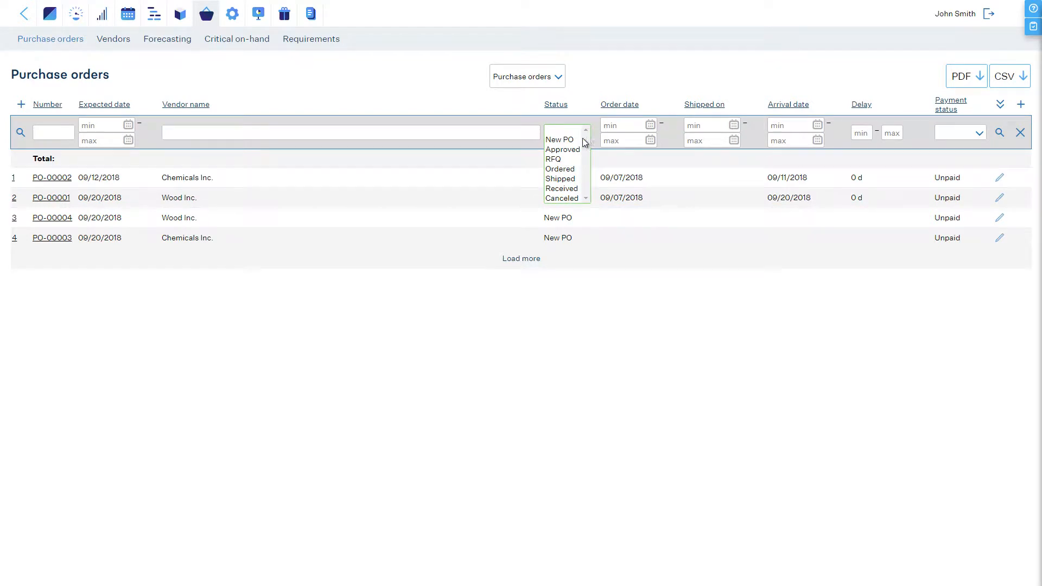
{"action": "left_click", "coordinate": [559, 140]}
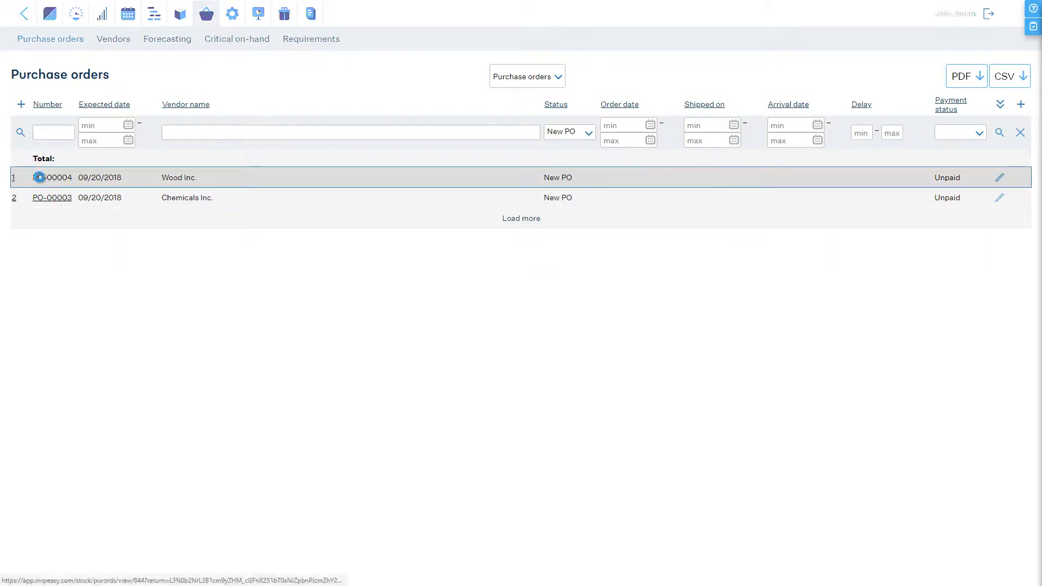
- Mark PO-00004 as Approved by John Smith and save it
{"action": "left_click", "coordinate": [51, 177]}
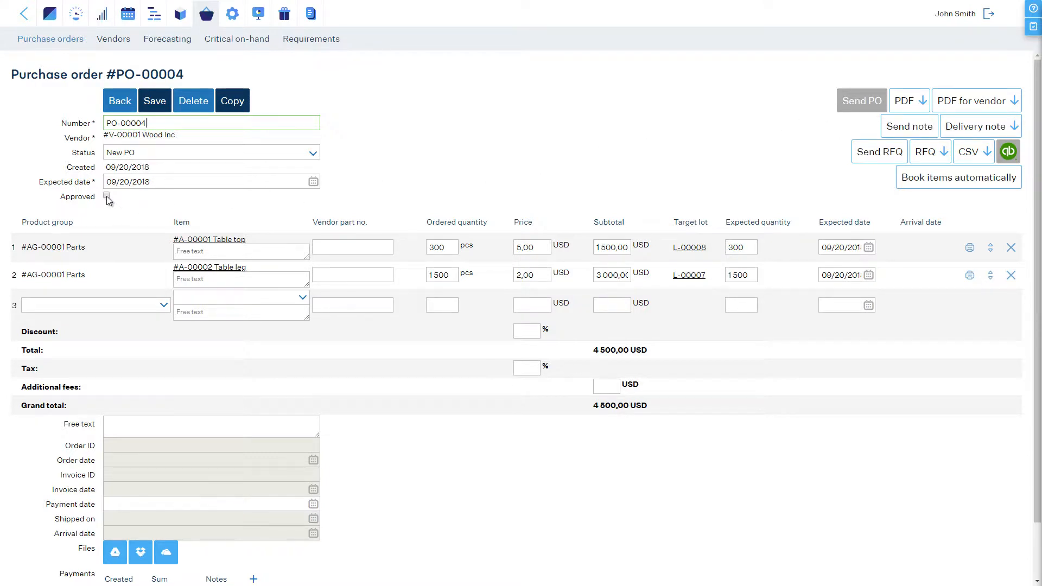
{"action": "left_click", "coordinate": [105, 196]}
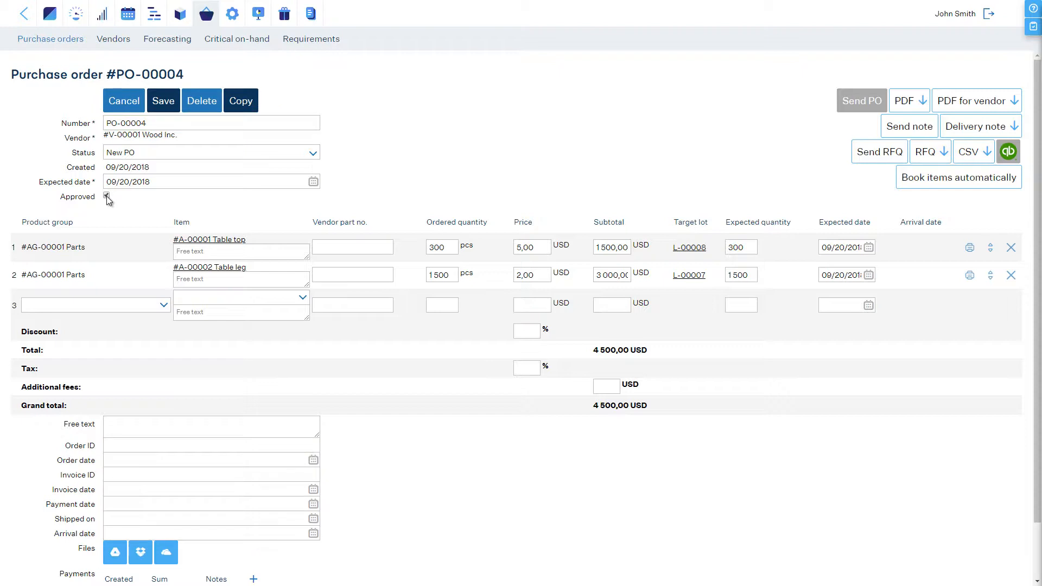
{"action": "left_click", "coordinate": [161, 100]}
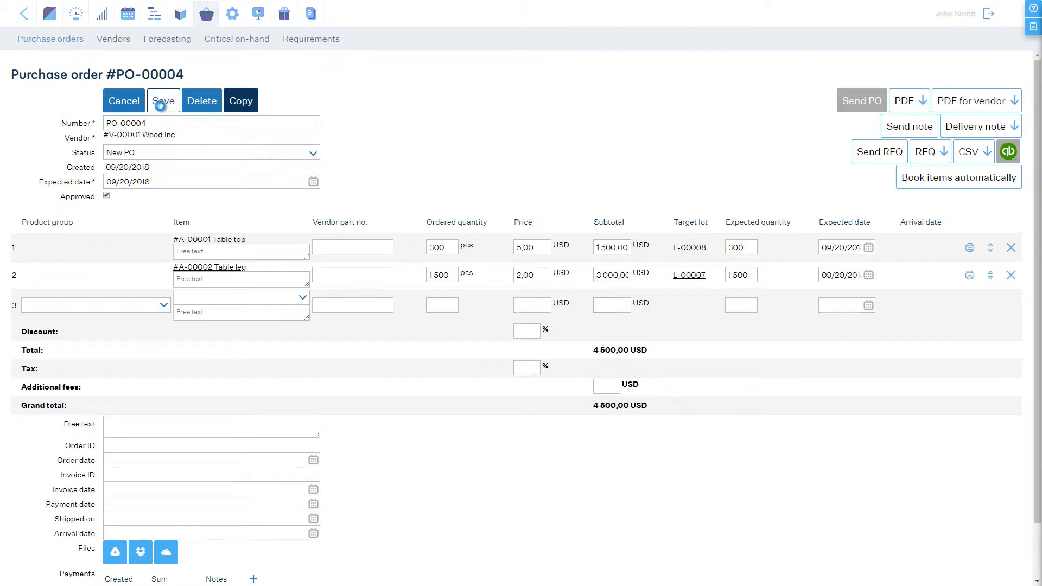
{"action": "left_click", "coordinate": [163, 100]}
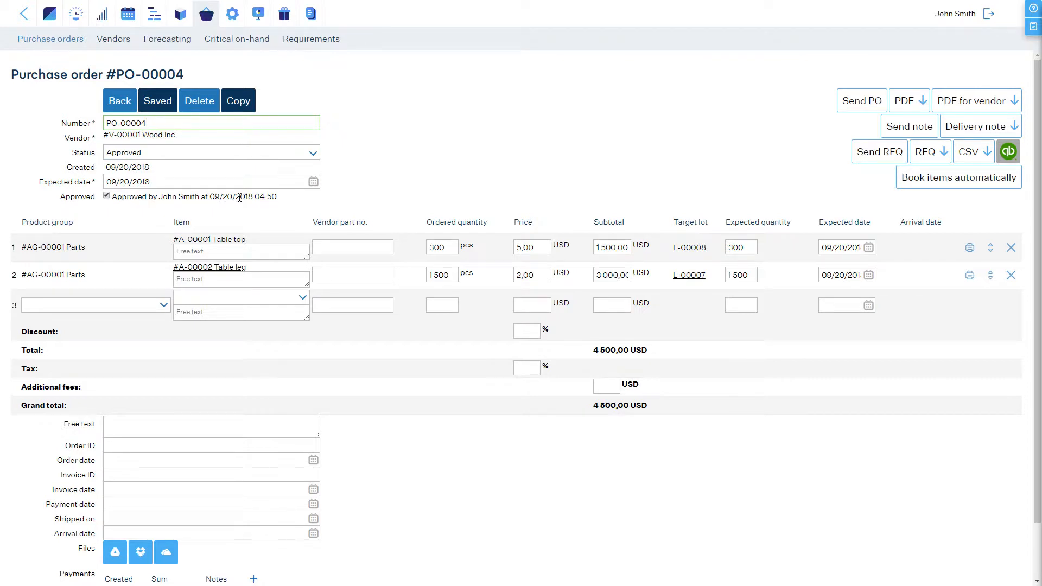
{"action": "left_click", "coordinate": [210, 490]}
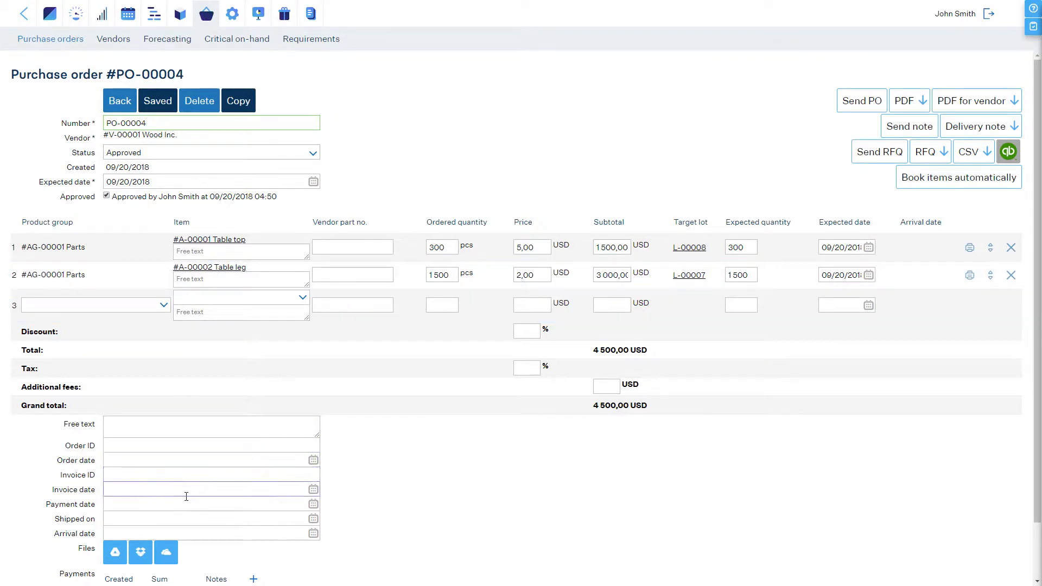
{"action": "left_click", "coordinate": [861, 100]}
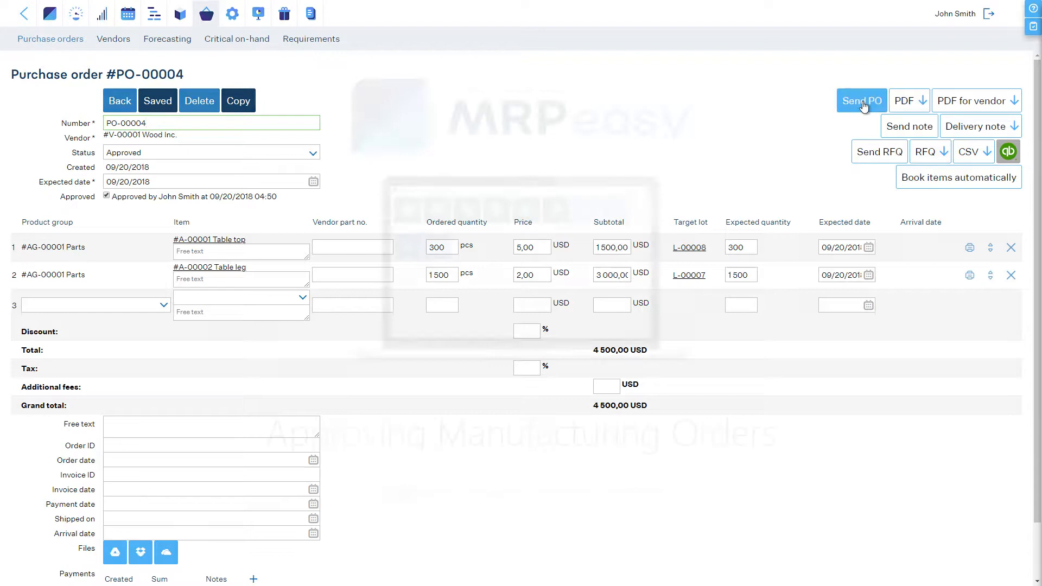
- Show the Production Planning manufacturing orders list, where MO-00003 for 100 wooden tables is New
{"action": "left_click", "coordinate": [23, 13]}
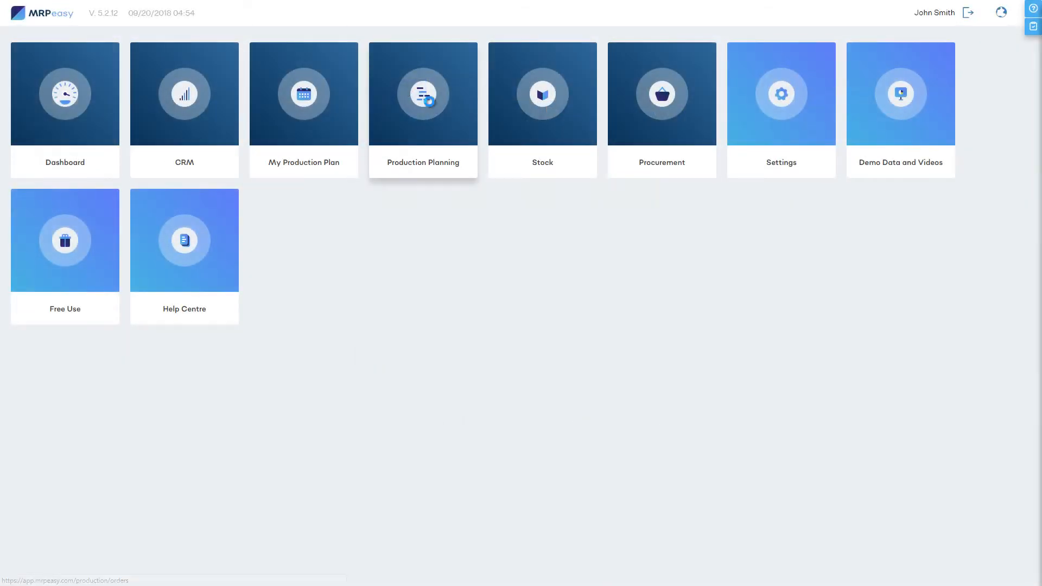
{"action": "left_click", "coordinate": [423, 93]}
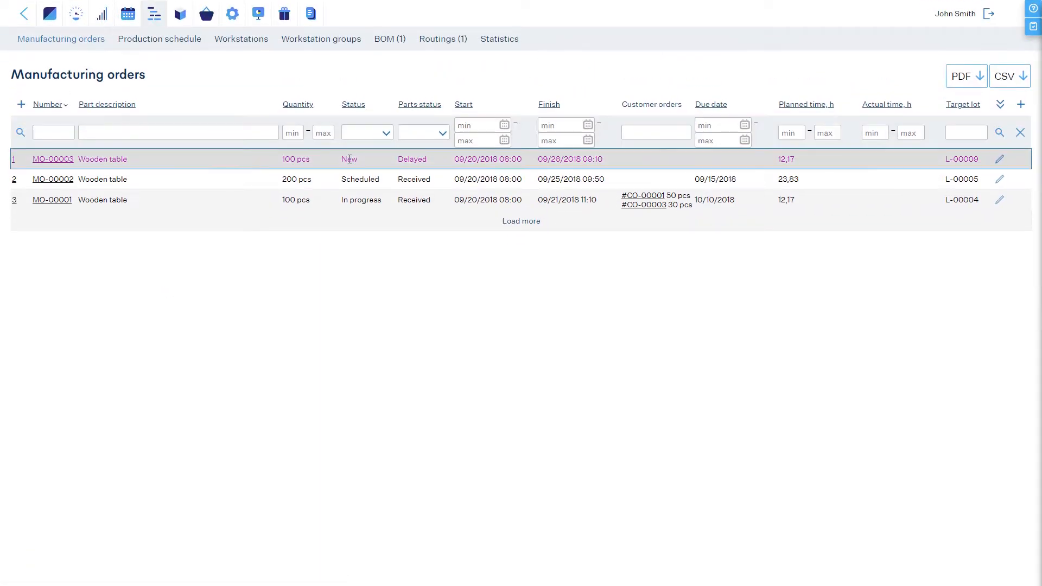
{"action": "left_click", "coordinate": [158, 39]}
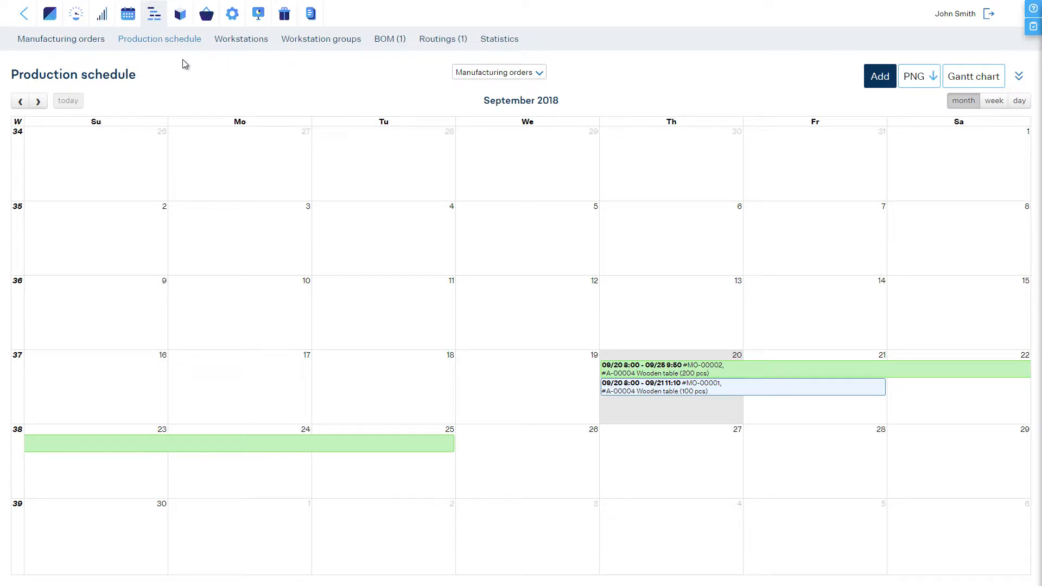
{"action": "mouse_move", "coordinate": [61, 39]}
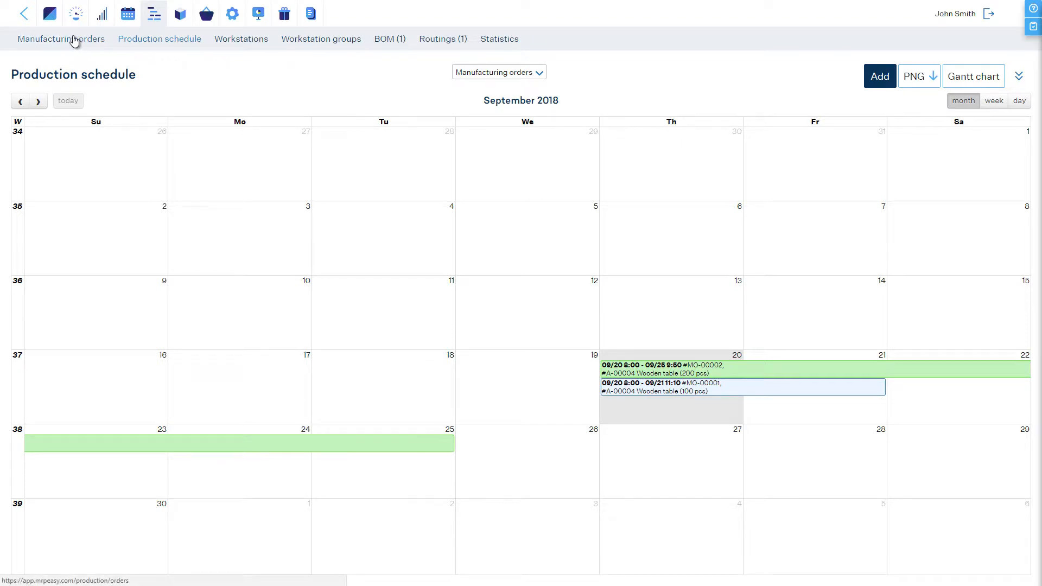
{"action": "left_click", "coordinate": [61, 39]}
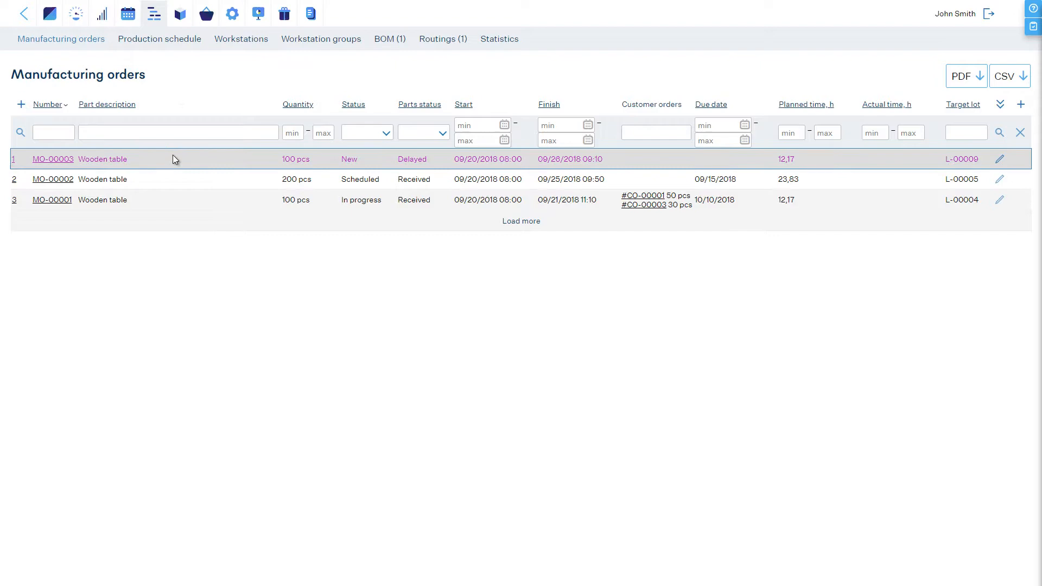
- Mark MO-00003 as Approved and save so it becomes Scheduled, then return to the module overview
{"action": "left_click", "coordinate": [53, 158]}
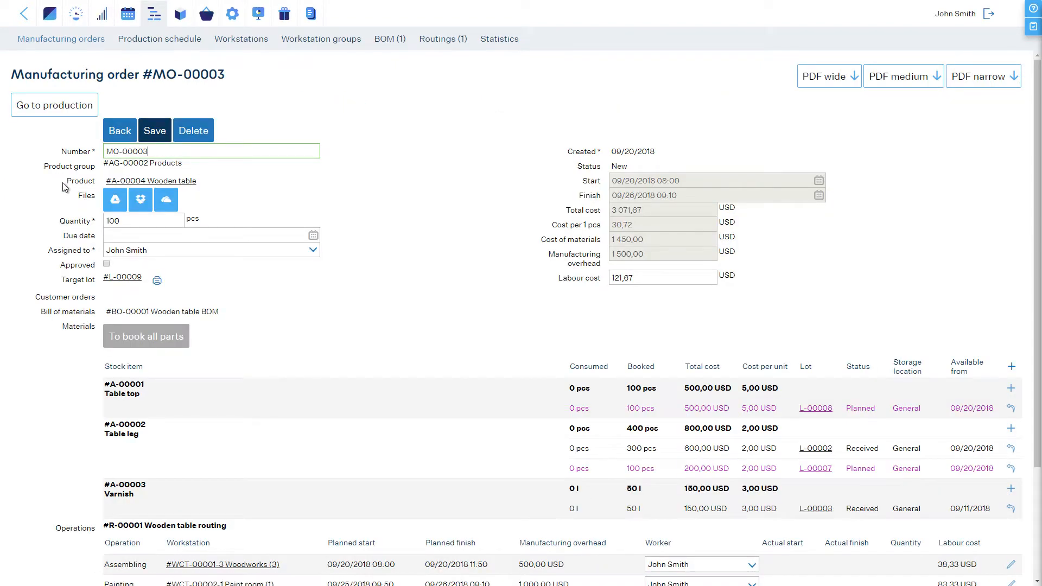
{"action": "left_click", "coordinate": [105, 264]}
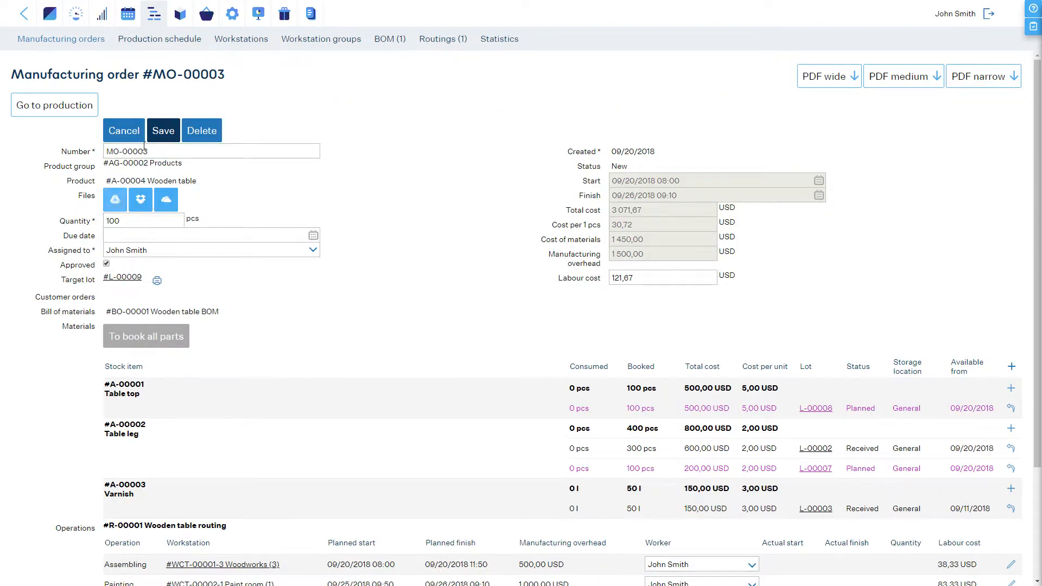
{"action": "left_click", "coordinate": [163, 129]}
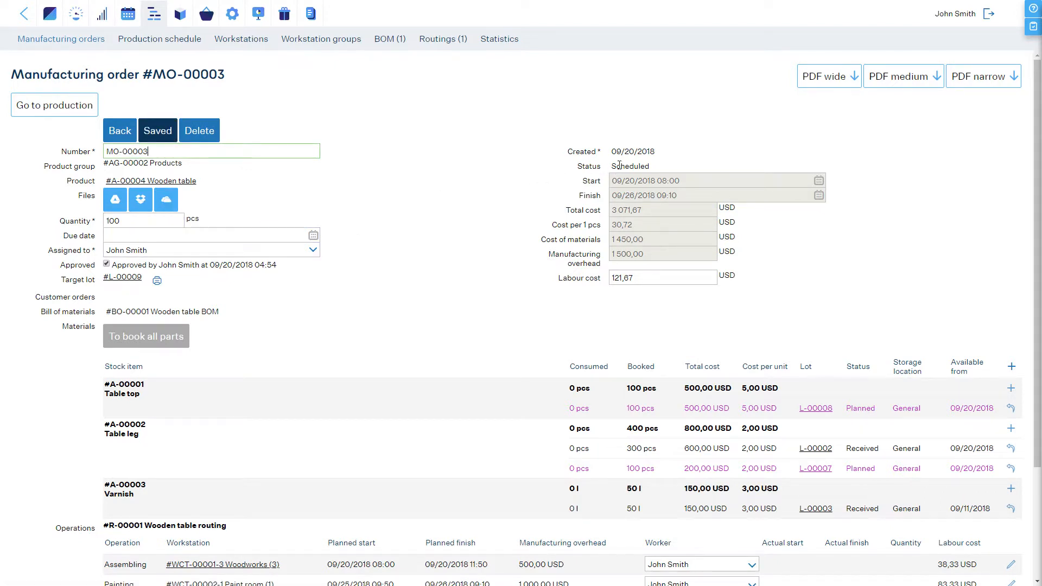
{"action": "mouse_move", "coordinate": [160, 39]}
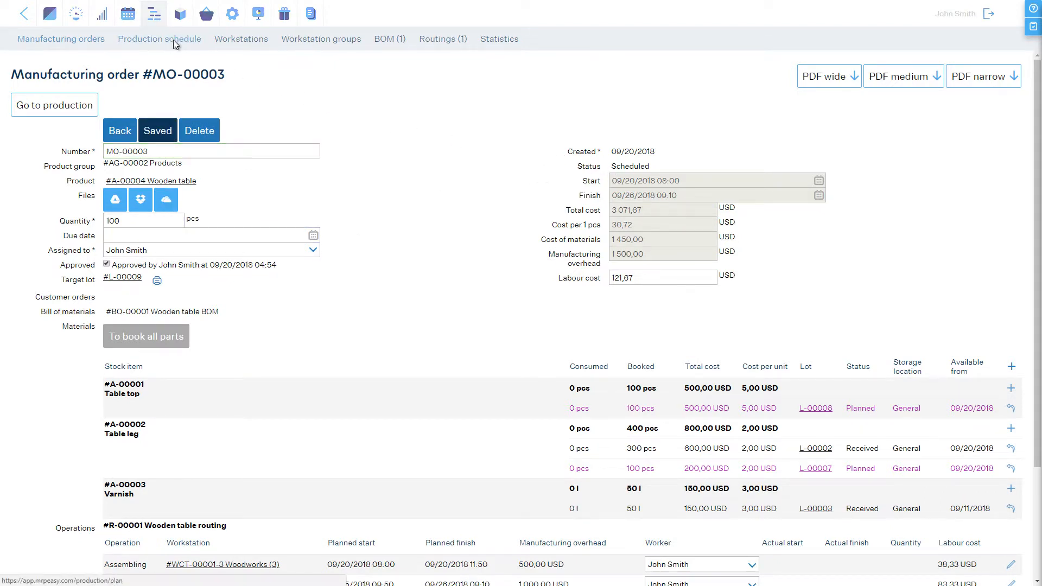
{"action": "left_click", "coordinate": [159, 39]}
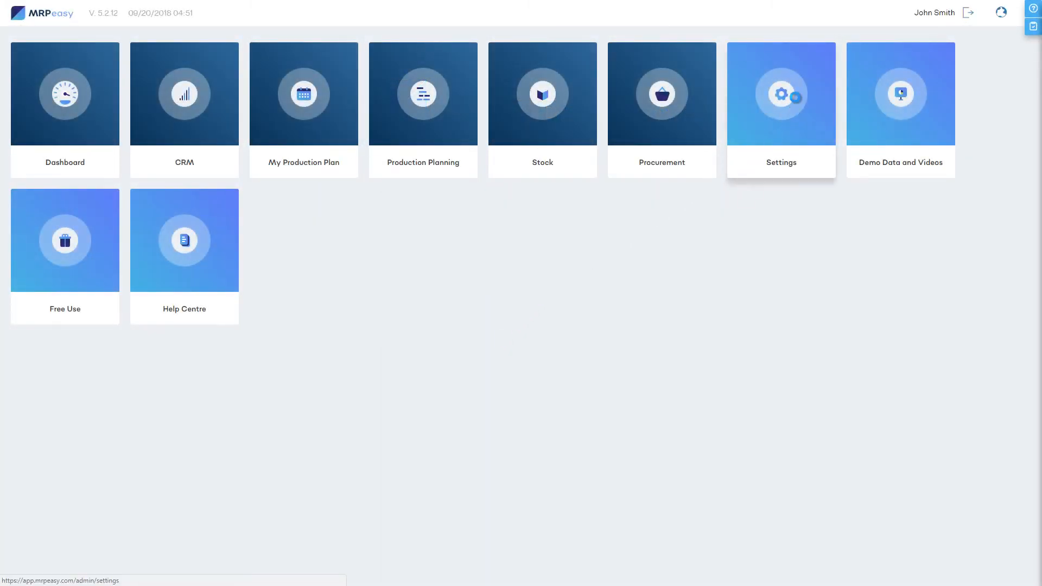
- View the Approval system under Enterprise functions, then list the four Human resources users
{"action": "left_click", "coordinate": [781, 93]}
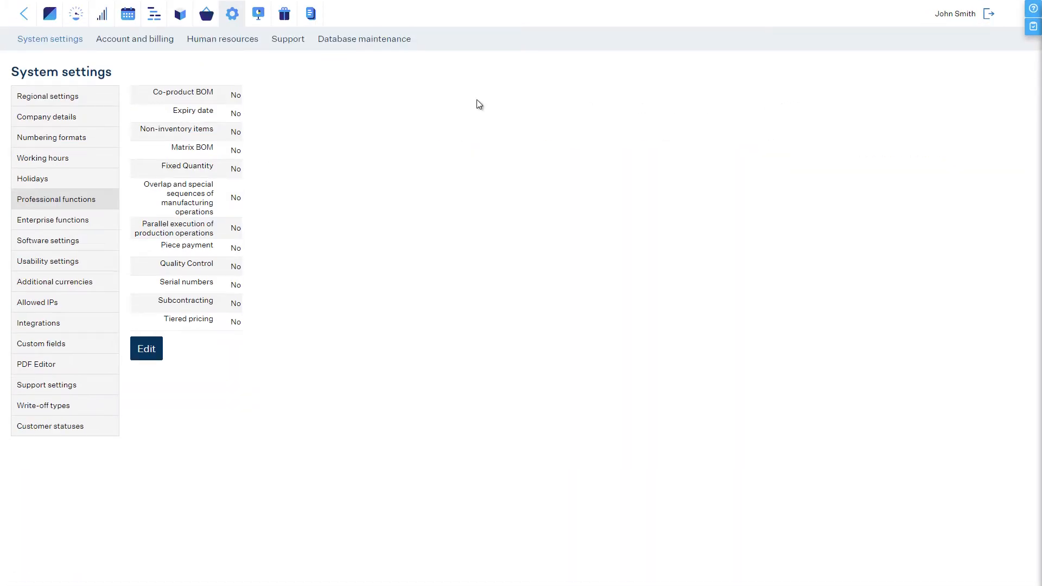
{"action": "mouse_move", "coordinate": [39, 210]}
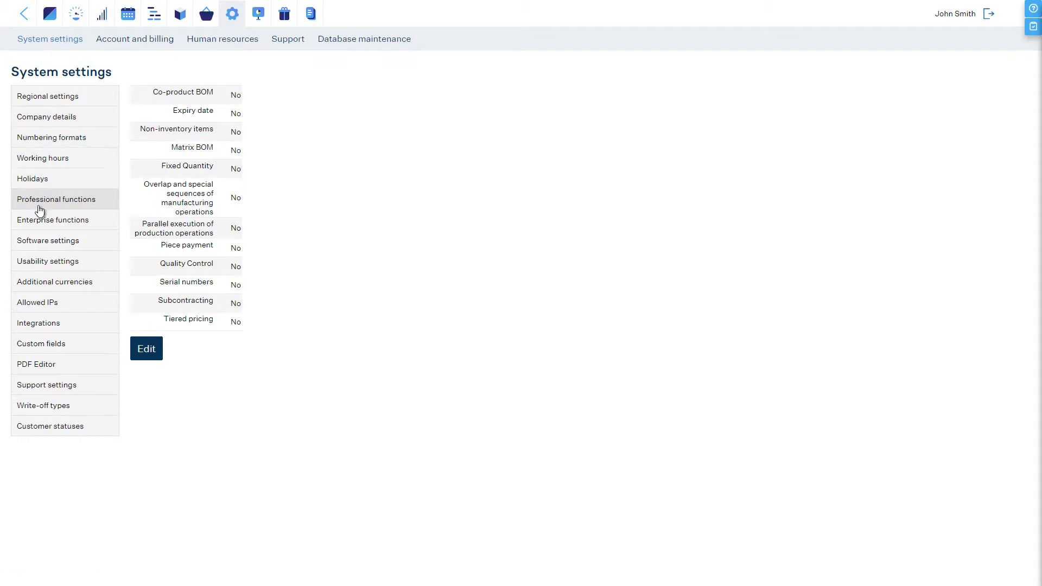
{"action": "left_click", "coordinate": [53, 220]}
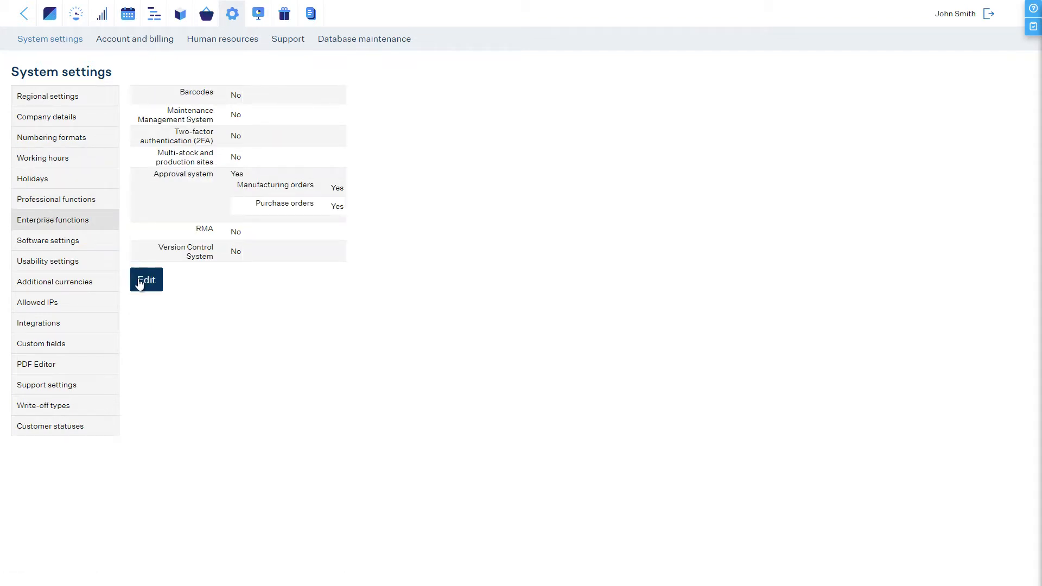
{"action": "left_click", "coordinate": [145, 280]}
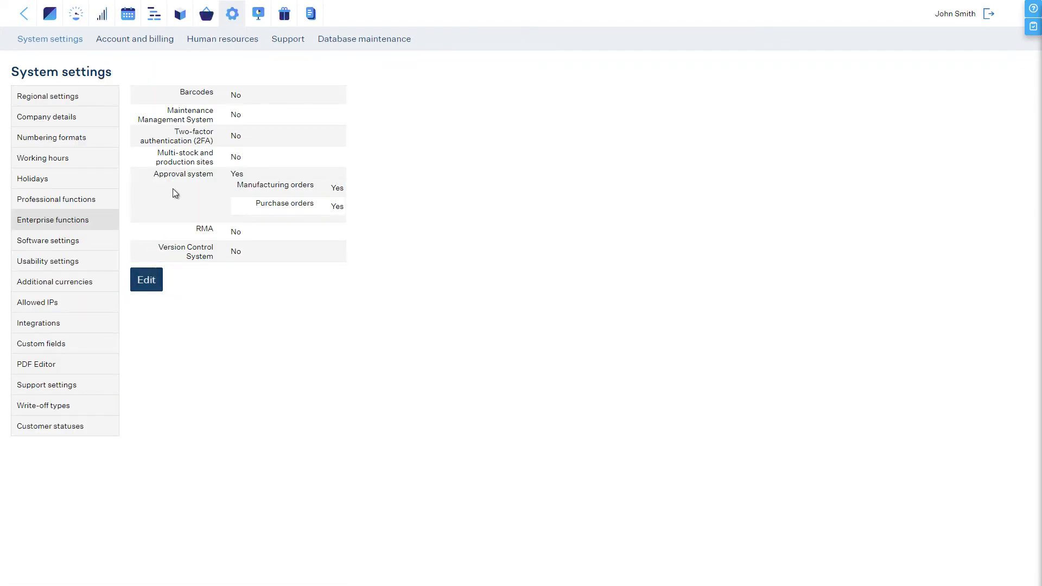
{"action": "left_click", "coordinate": [222, 39]}
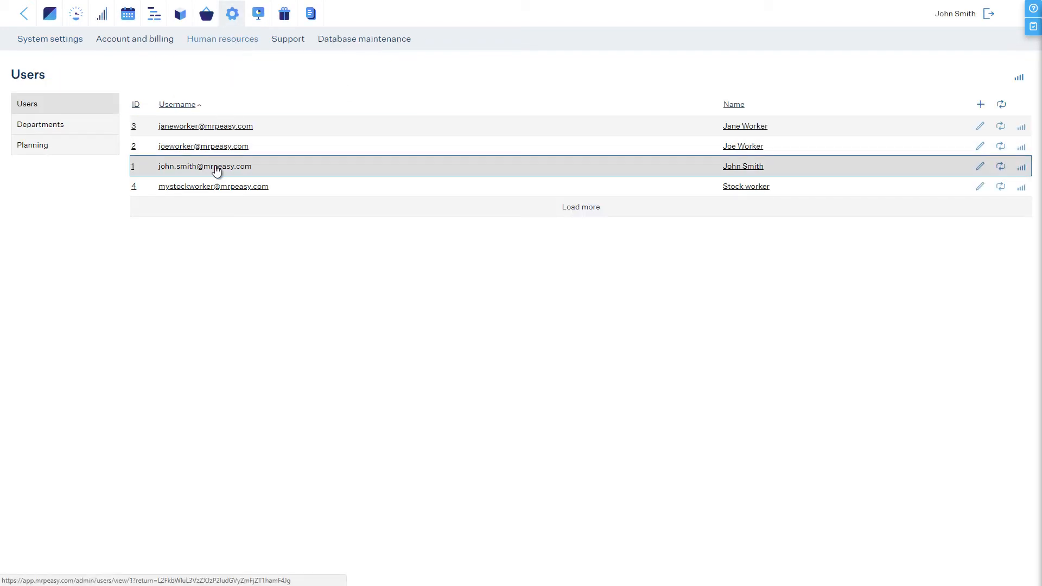
- Save John Smith's options allowing approval of manufacturing orders and purchase orders
{"action": "left_click", "coordinate": [205, 166]}
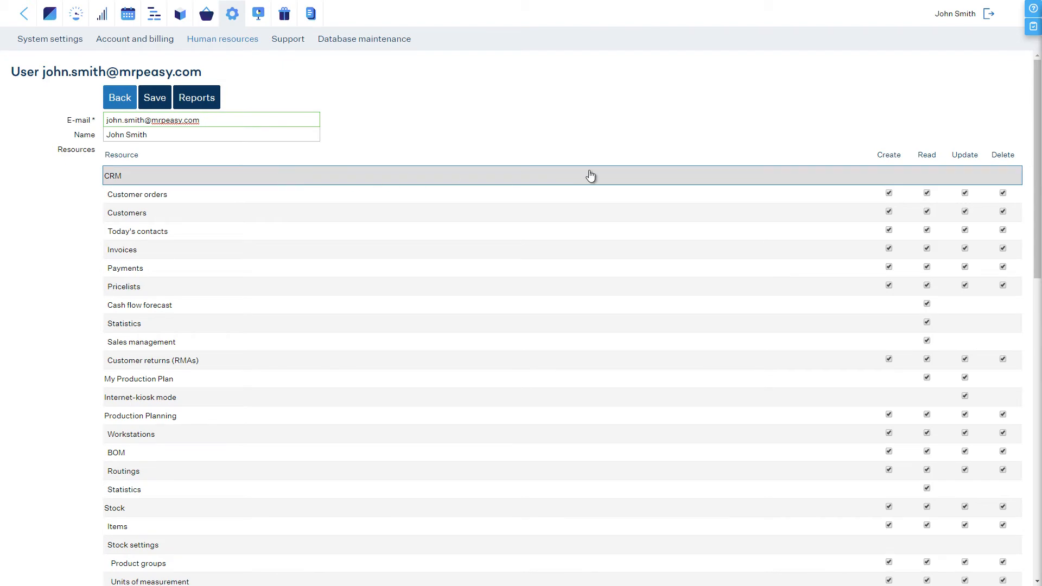
{"action": "scroll", "scroll_direction": "down", "scroll_amount": 3}
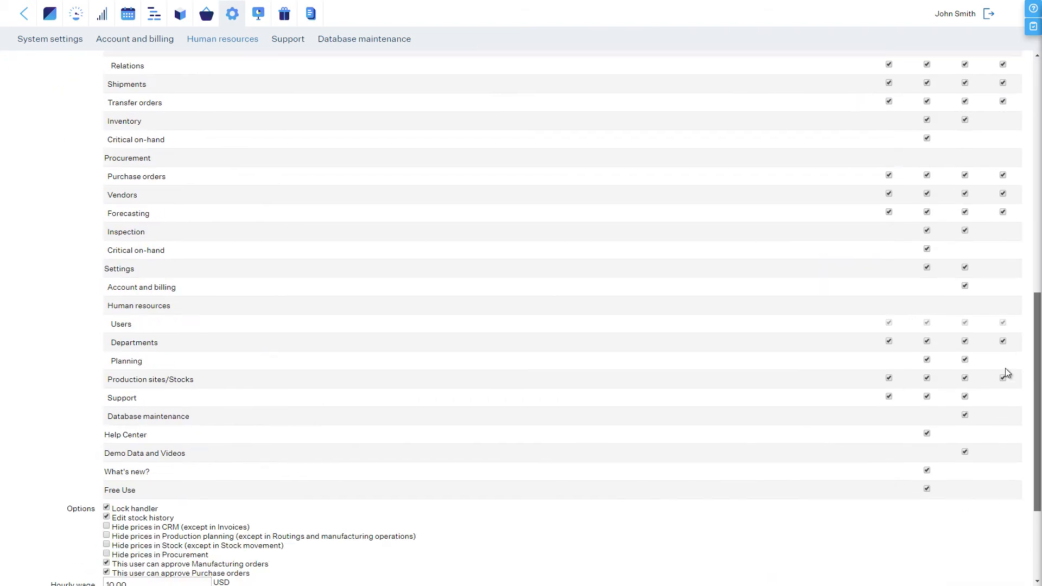
{"action": "scroll", "scroll_direction": "down", "scroll_amount": 3}
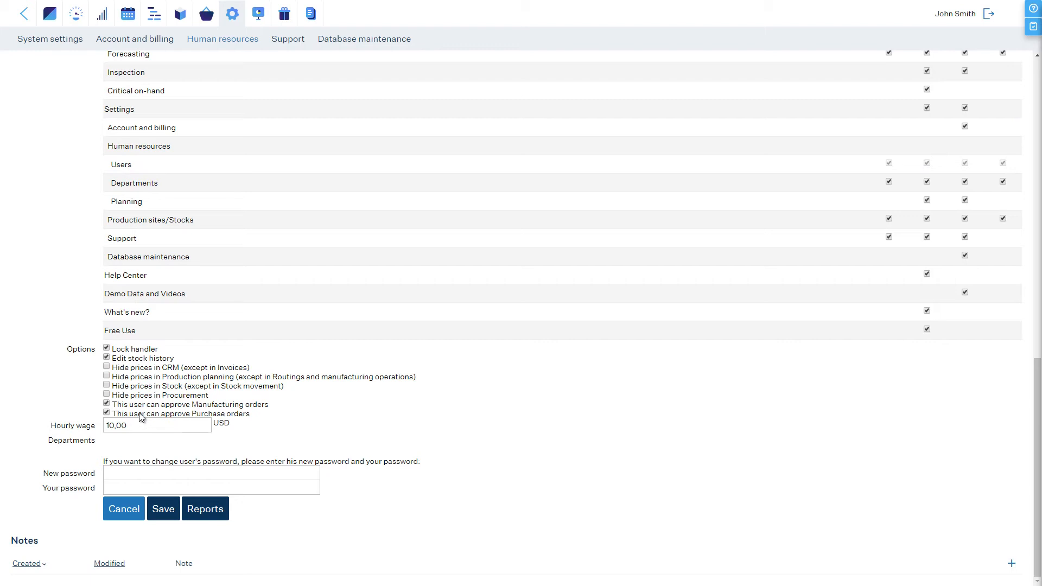
{"action": "left_click", "coordinate": [163, 508]}
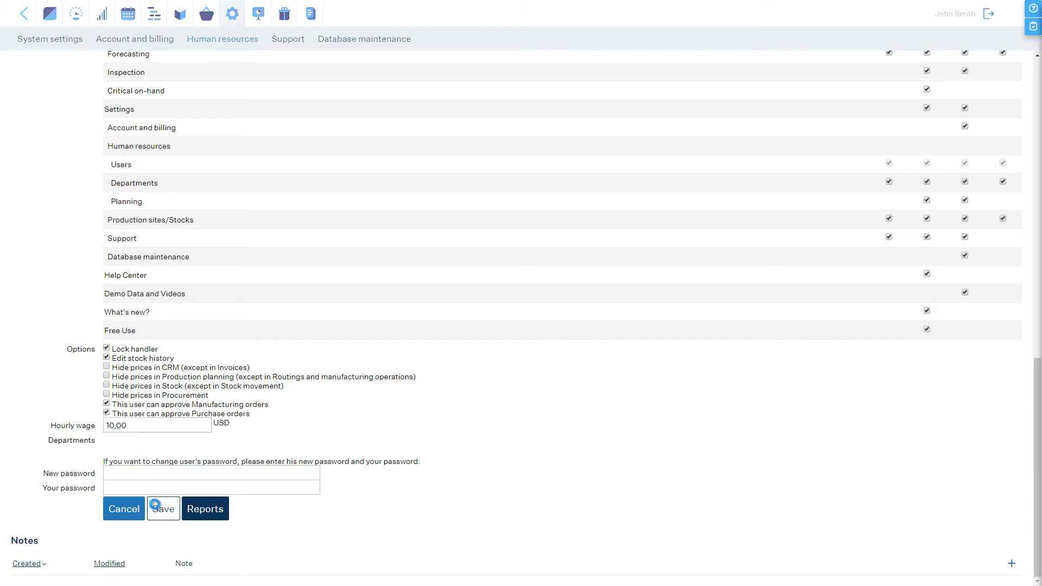